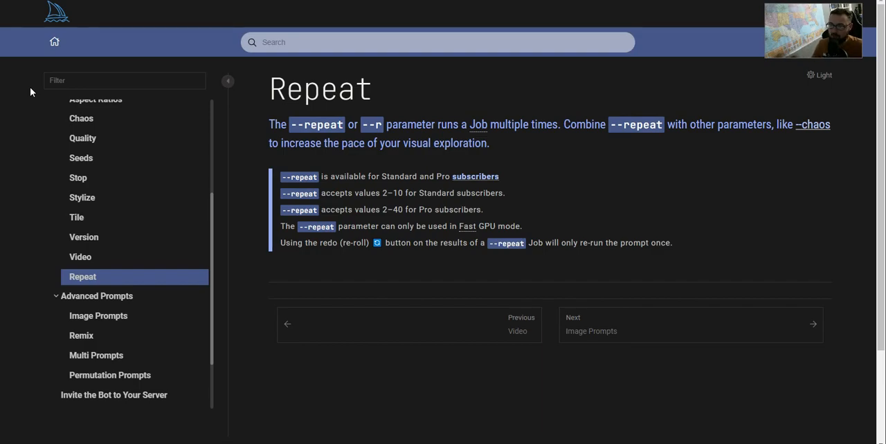
mouse_move(324, 112)
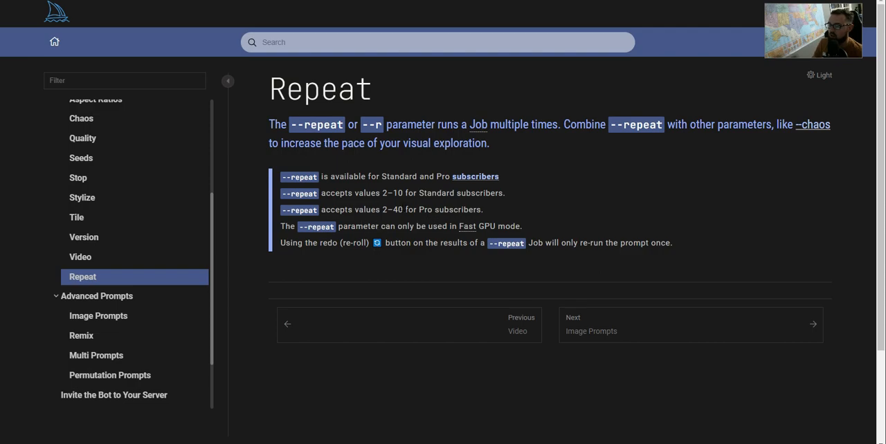
- Abandon the half-typed /fa command and begin a fresh /imagine command with an empty prompt
double_click(393, 210)
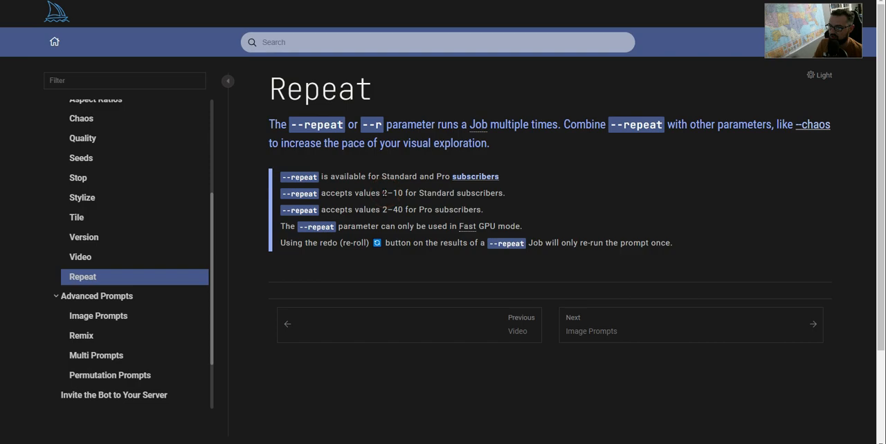
mouse_move(468, 227)
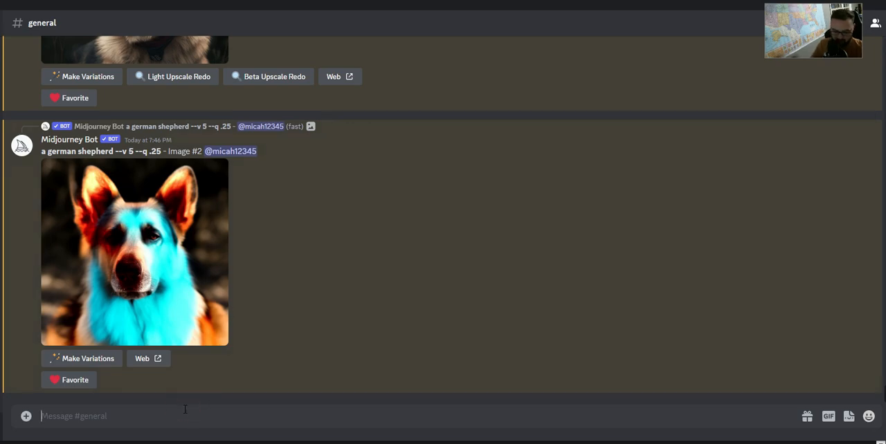
type("/fa")
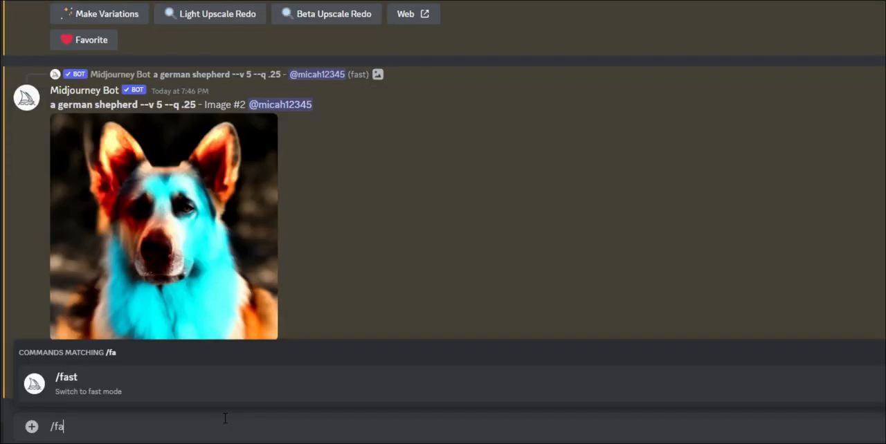
key("Backspace")
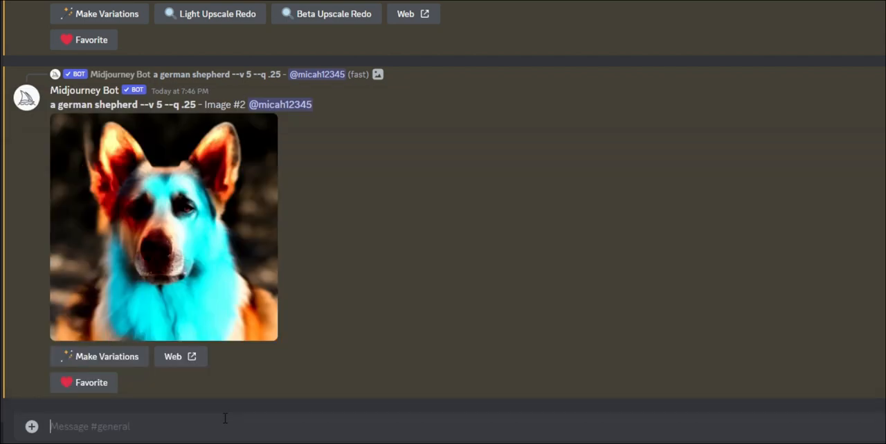
type("/imagine prompt")
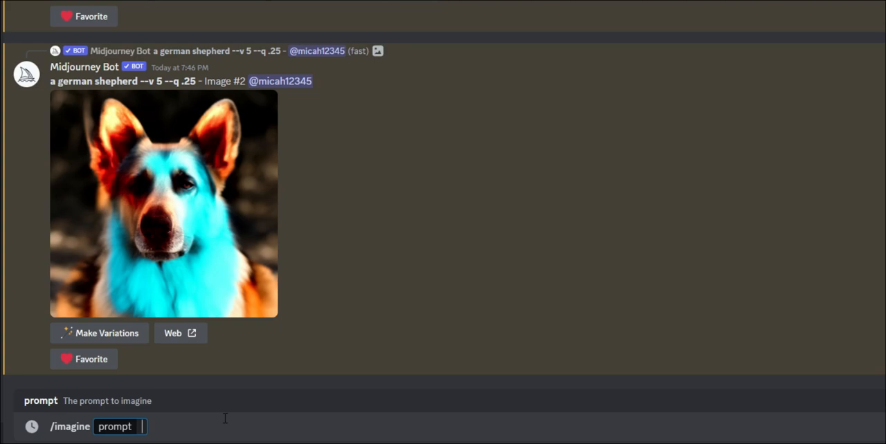
- Enter the prompt 'a samurai with red armor and ... in digital art style'
type("a saum")
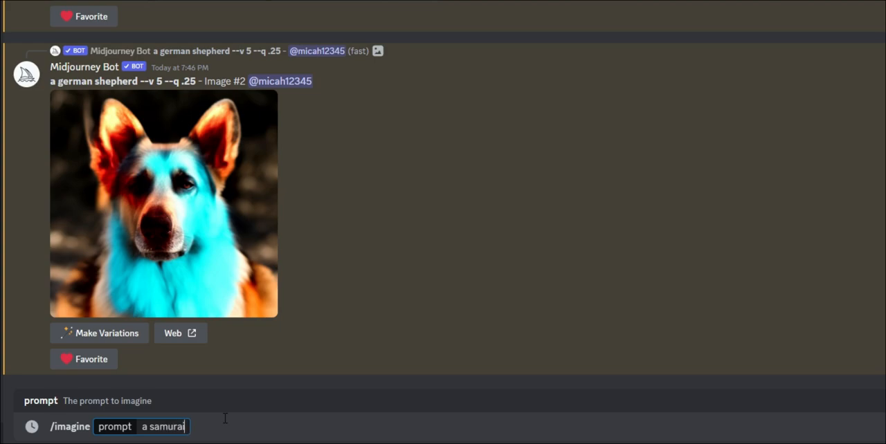
type("with r")
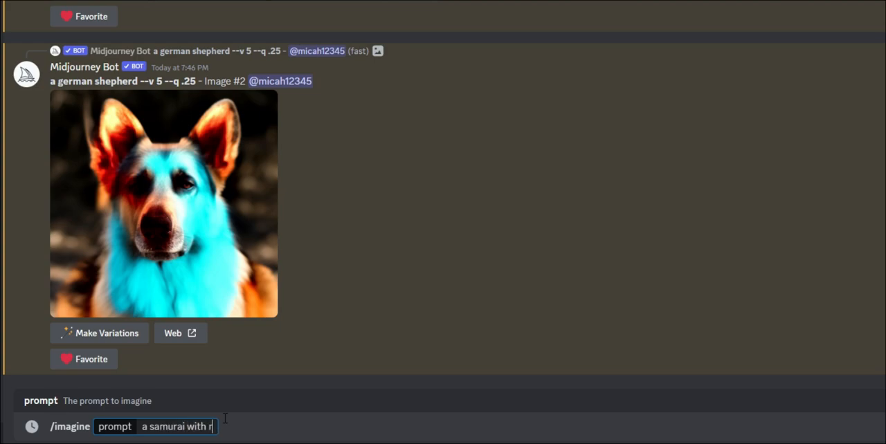
type("ed armor and a shining bla")
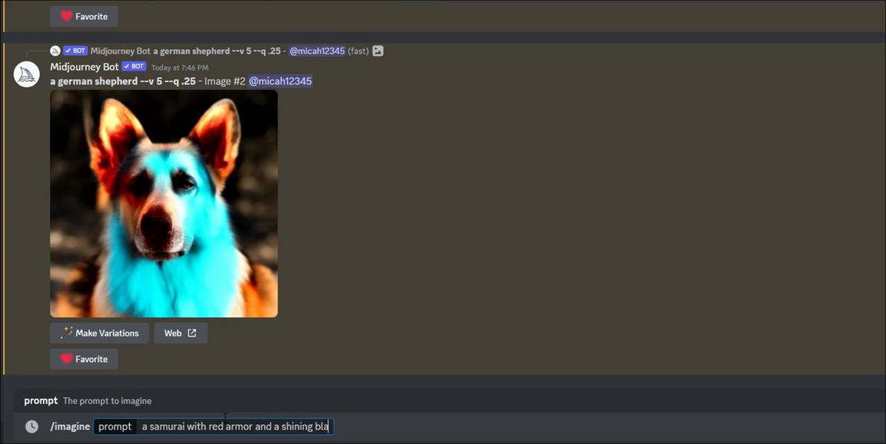
type("de")
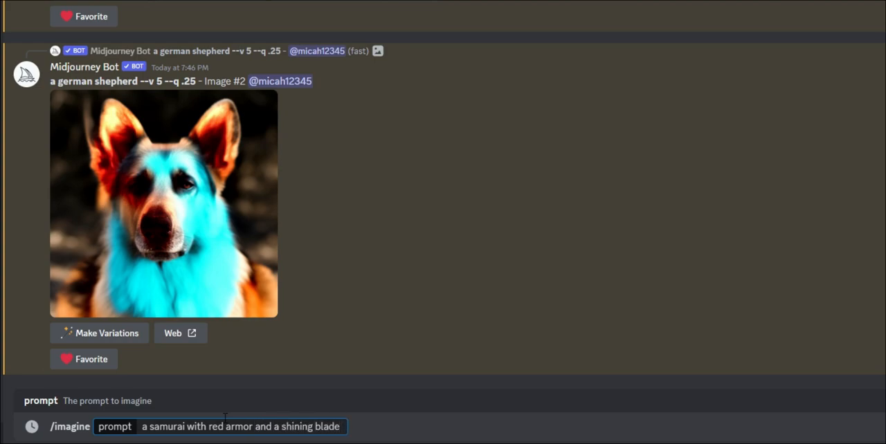
type("in digi")
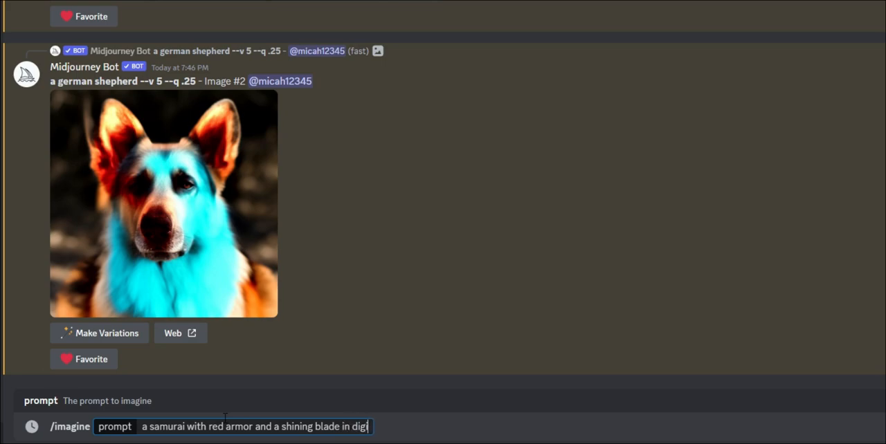
type("tal art style")
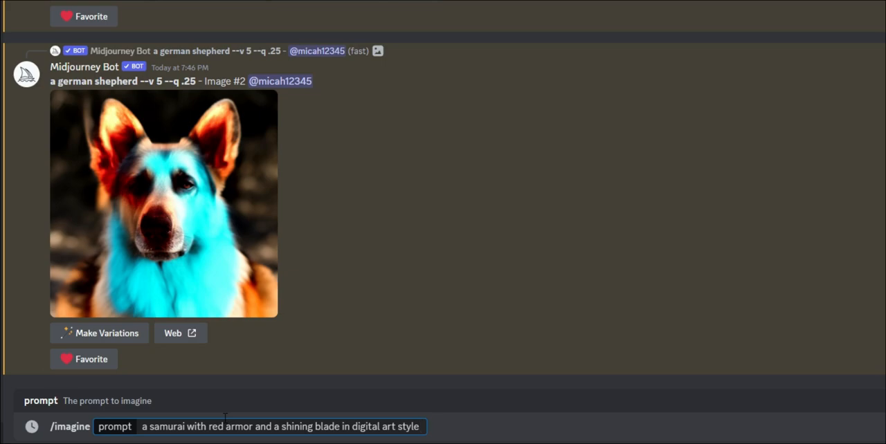
- Append --v 5 --c 100 --repeat 4 and send the samurai prompt to the bot
type("--v 5")
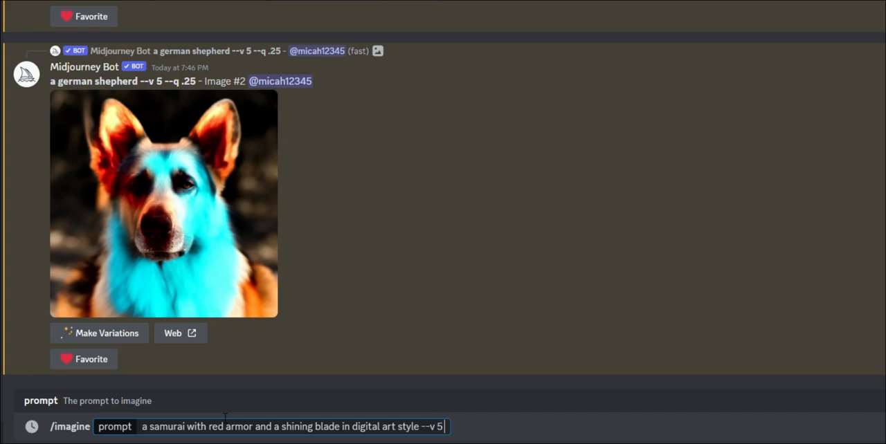
type("--c")
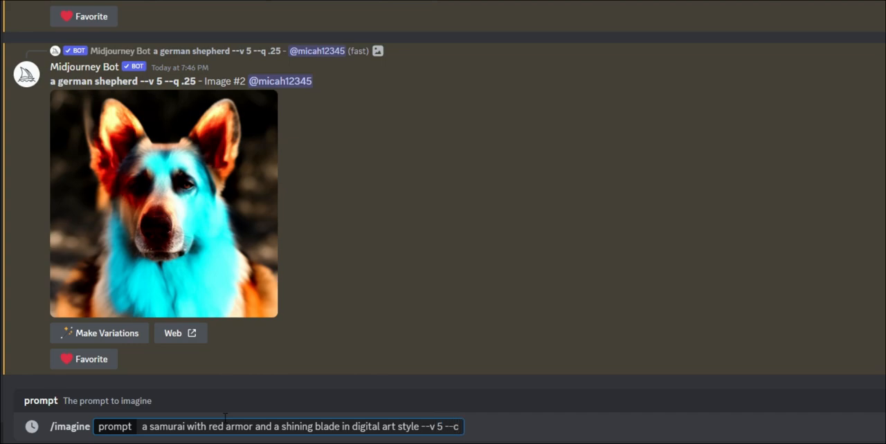
type("100")
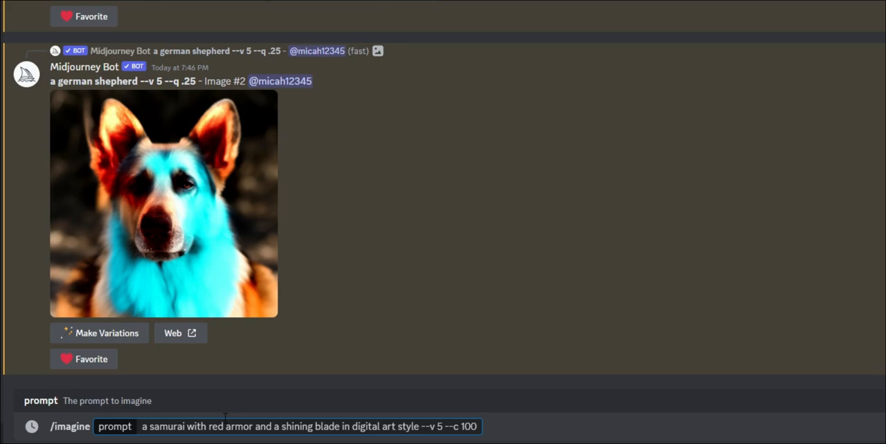
type("--repeat")
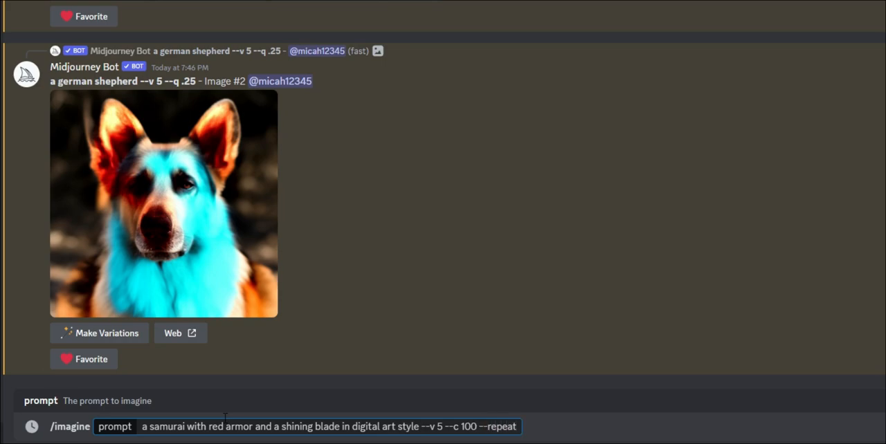
type("4")
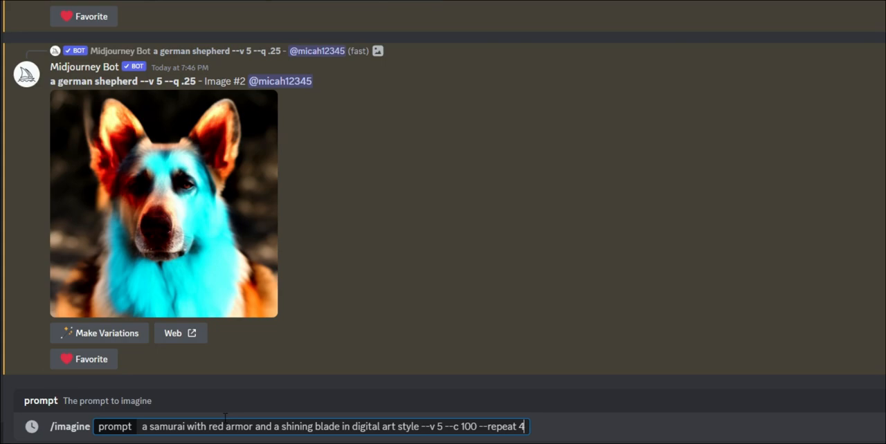
key("Return")
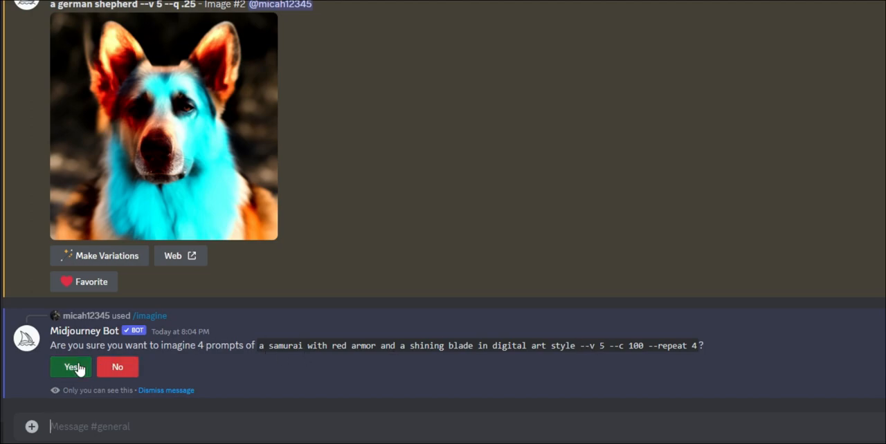
left_click(69, 367)
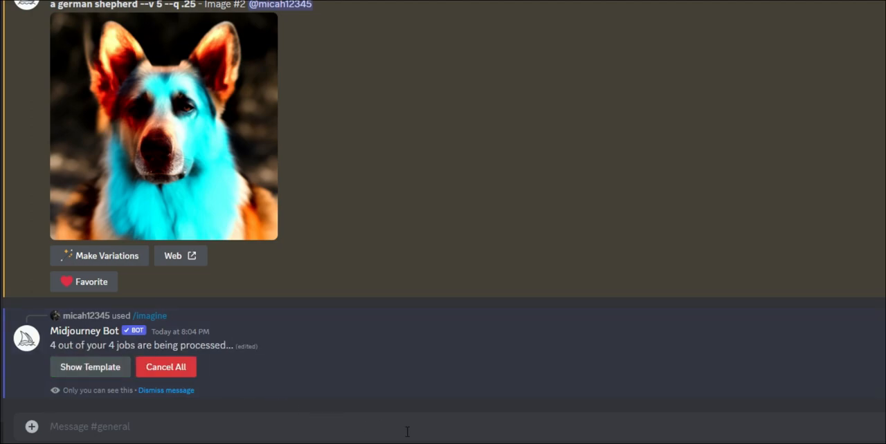
scroll("down", 3)
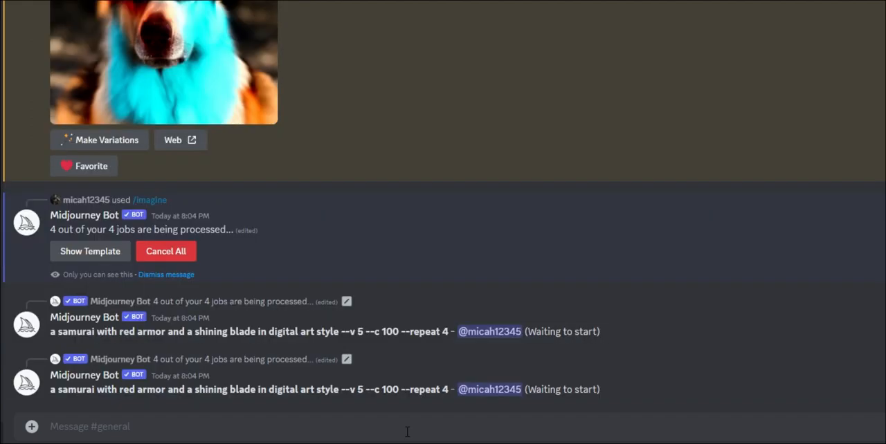
scroll("down", 3)
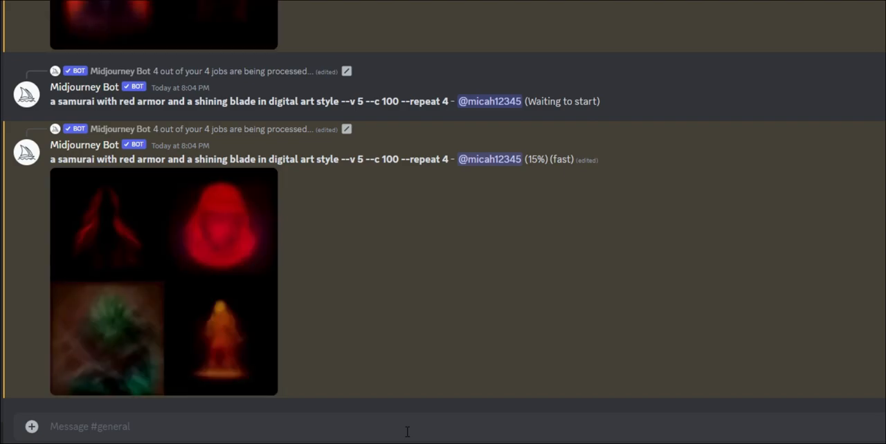
scroll("down", 3)
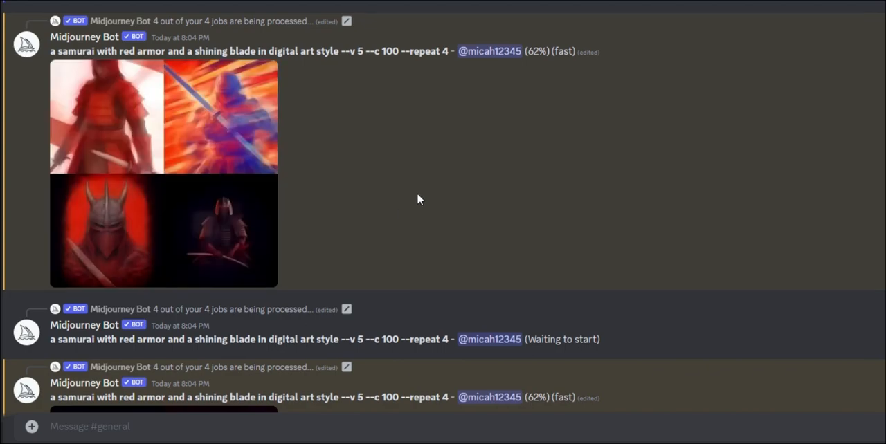
scroll("down", 3)
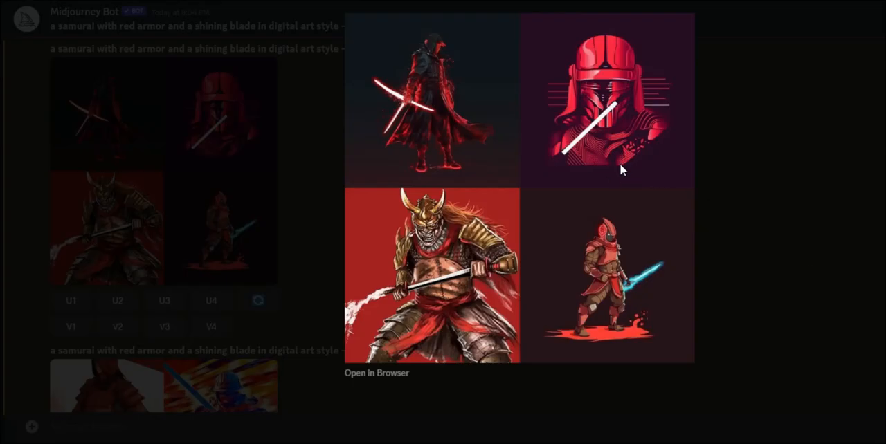
mouse_move(596, 72)
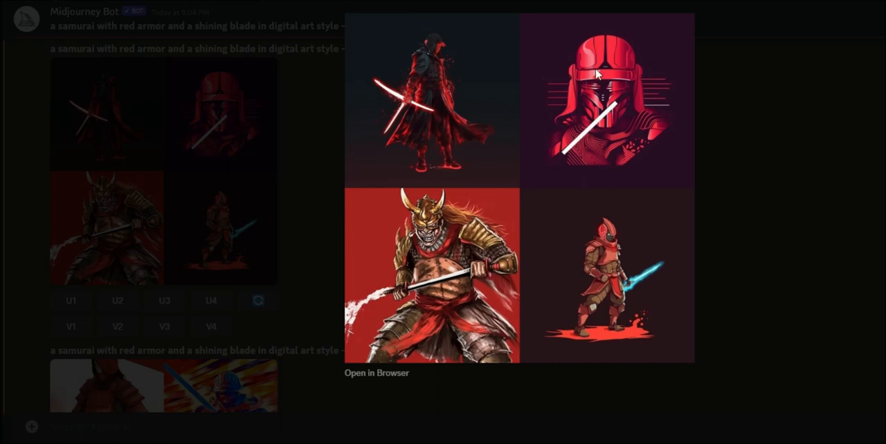
mouse_move(634, 202)
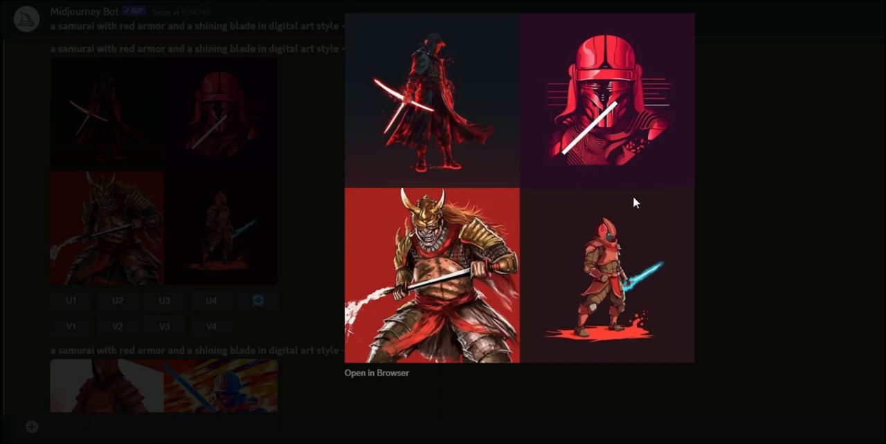
mouse_move(740, 202)
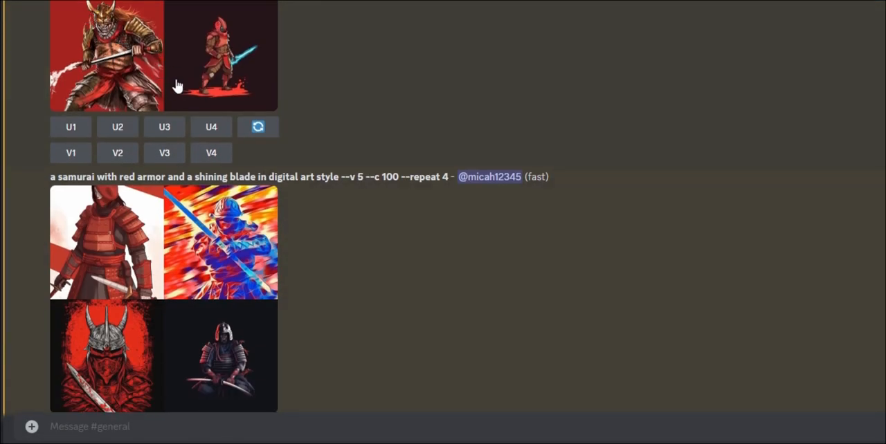
scroll("down", 3)
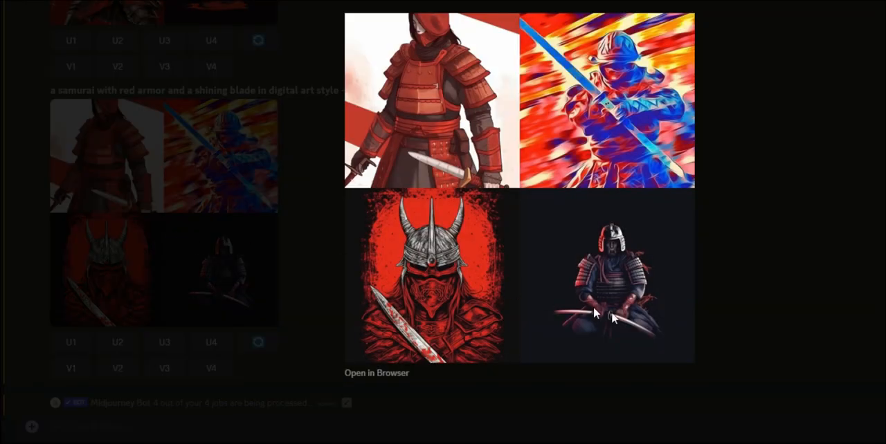
mouse_move(616, 247)
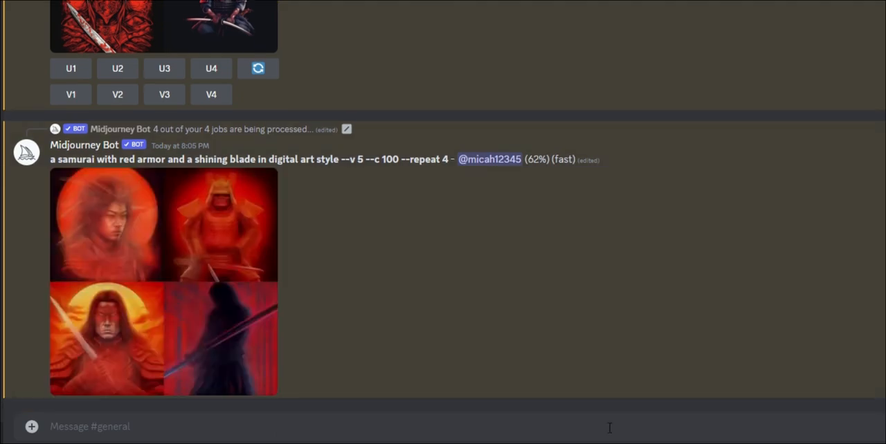
- Send the samurai prompt again with --repeat 4 but without --c 100, confirming four jobs
type("/imagine prompt a samurai with red armor and a shining blade in digital art style --v 5 --c 100 --repeat 4")
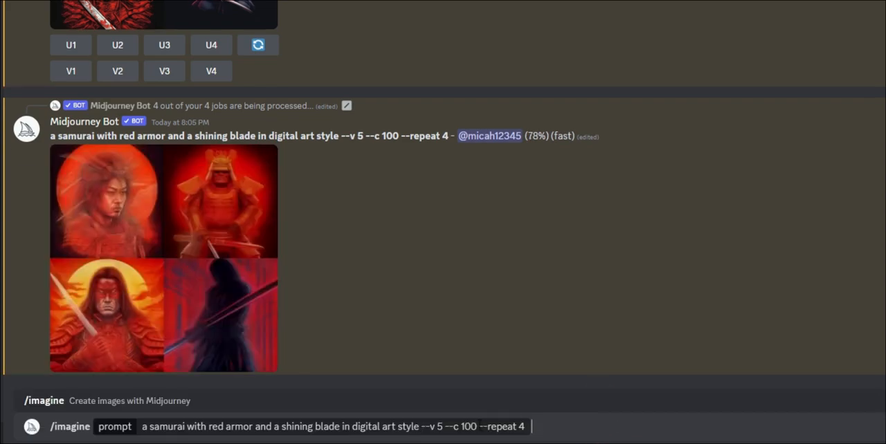
double_click(463, 426)
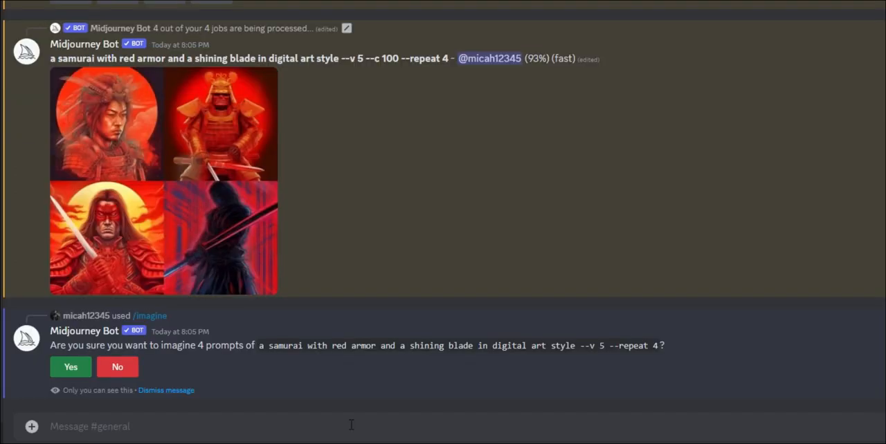
left_click(69, 367)
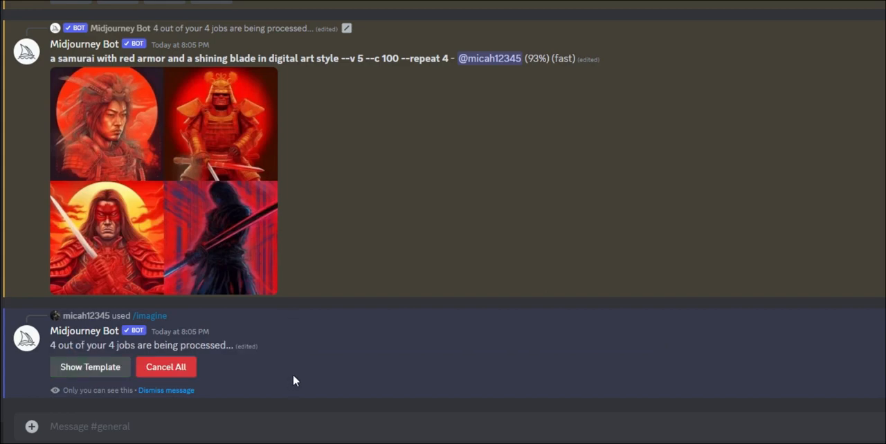
mouse_move(333, 277)
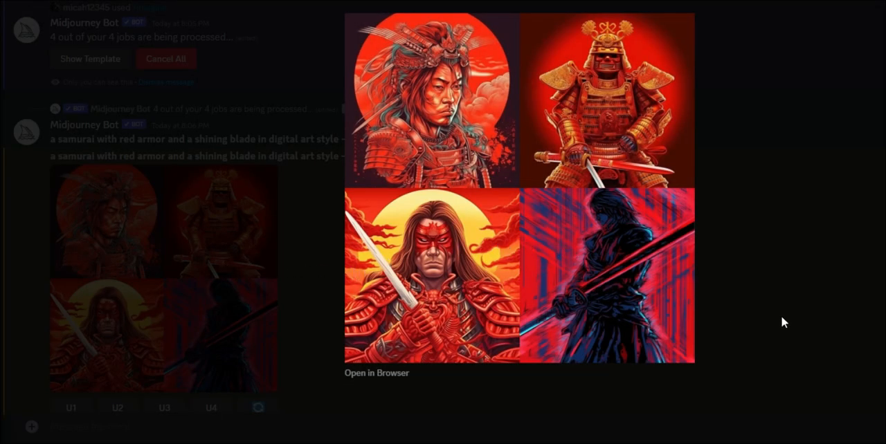
mouse_move(772, 238)
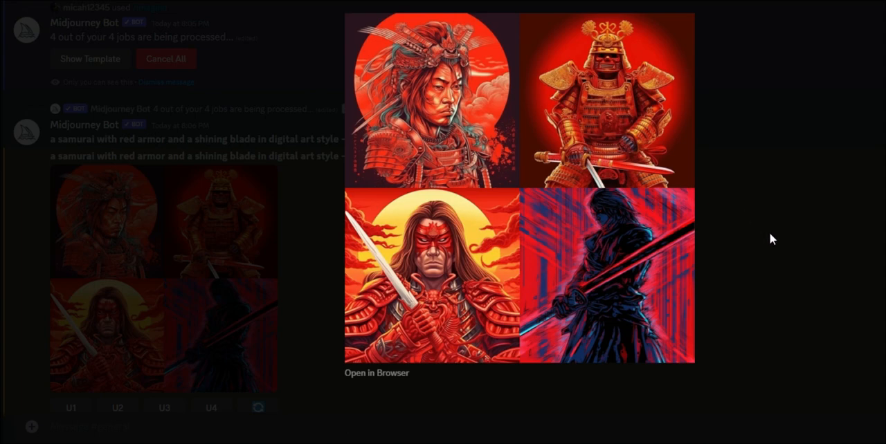
mouse_move(527, 141)
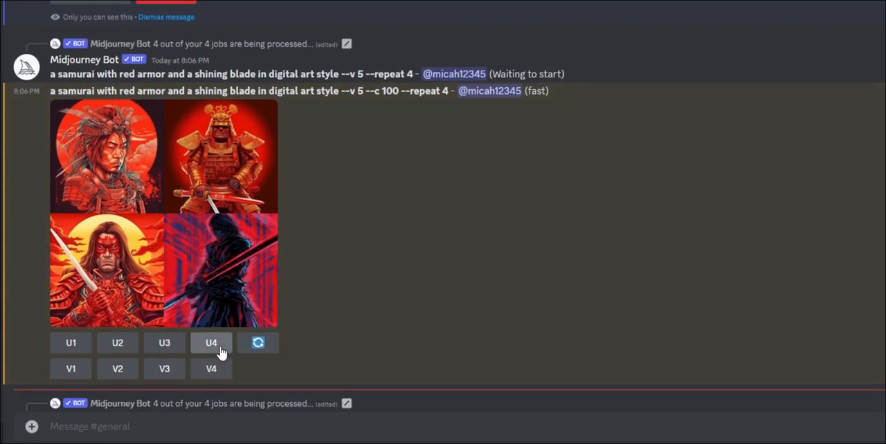
- Upscale image #4 of a finished samurai grid (U4)
left_click(210, 344)
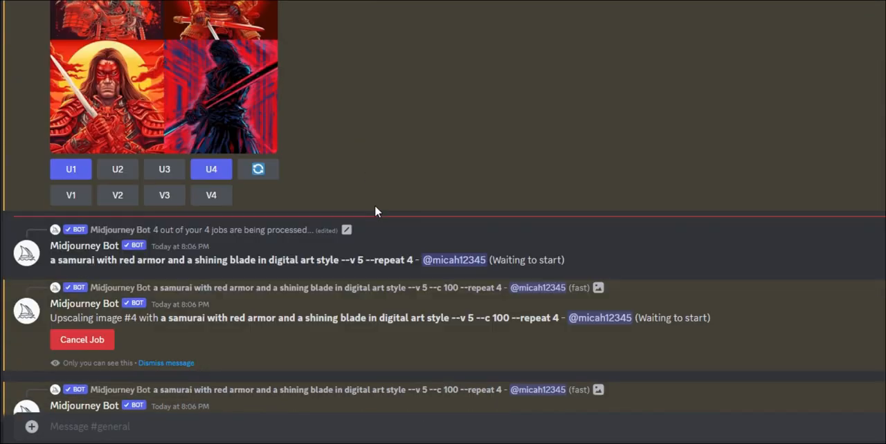
scroll("down", 3)
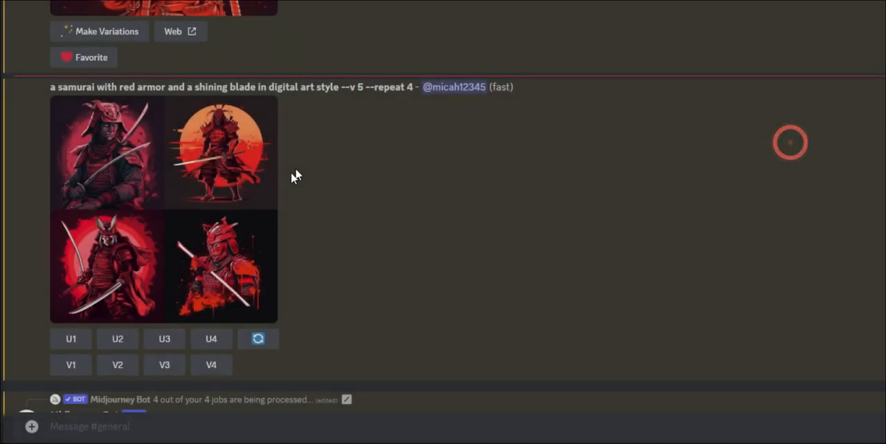
- Enlarge the red-sun samurai grid to inspect its four images
left_click(164, 207)
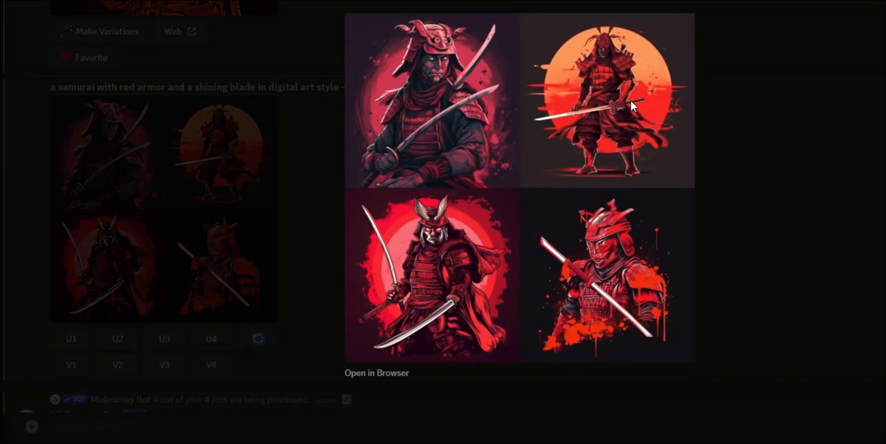
mouse_move(717, 145)
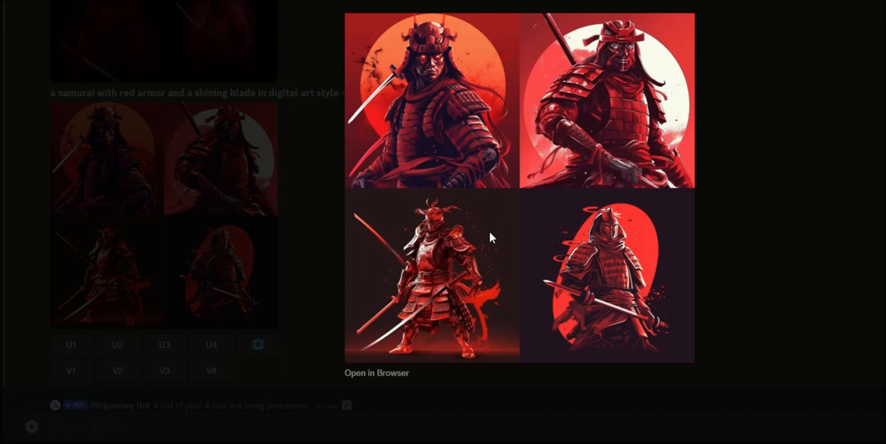
mouse_move(482, 333)
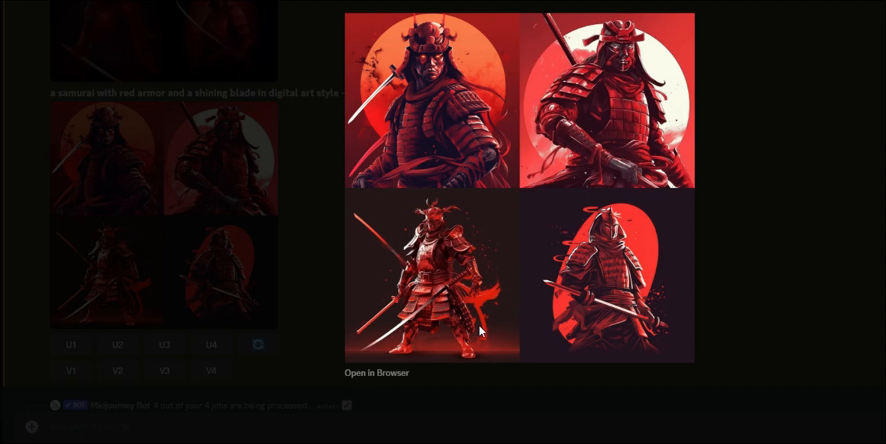
mouse_move(612, 108)
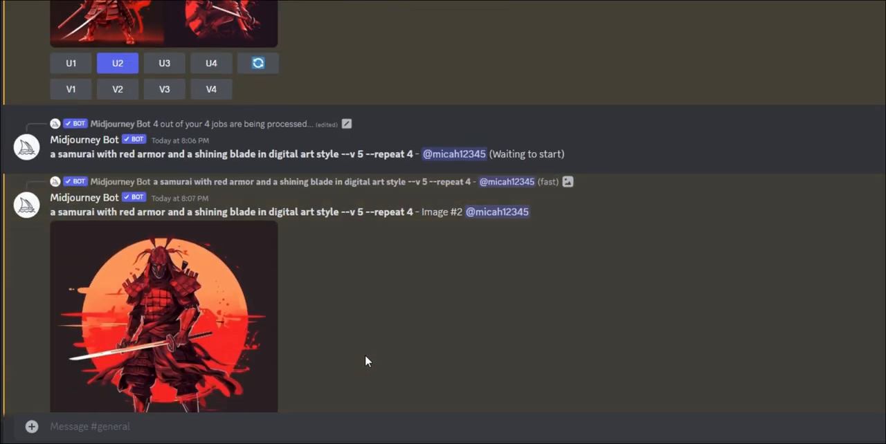
left_click(163, 316)
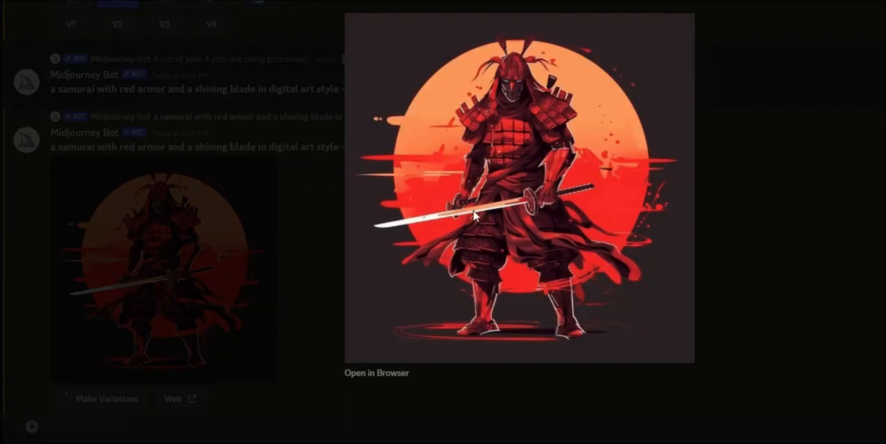
mouse_move(574, 216)
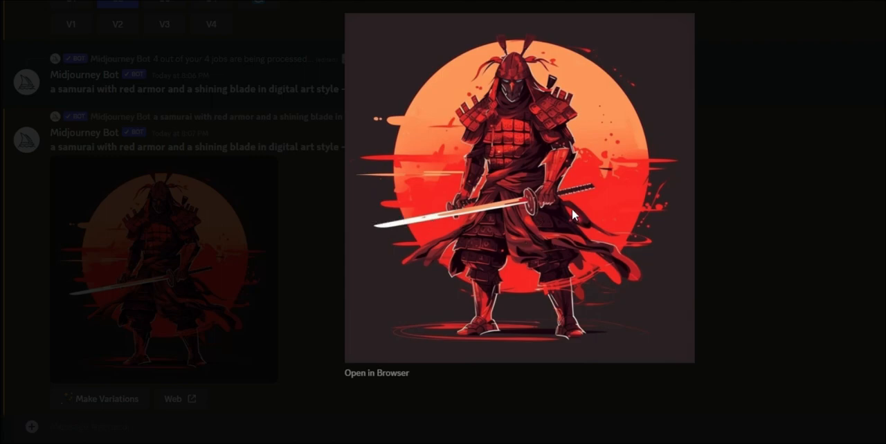
mouse_move(569, 210)
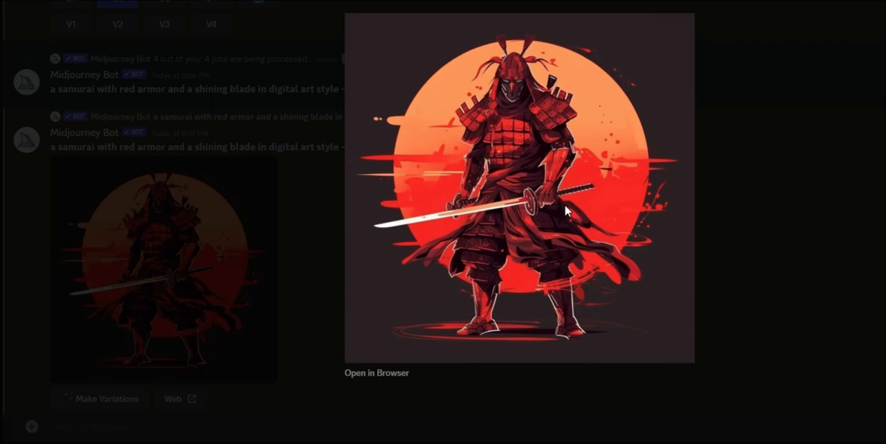
mouse_move(631, 245)
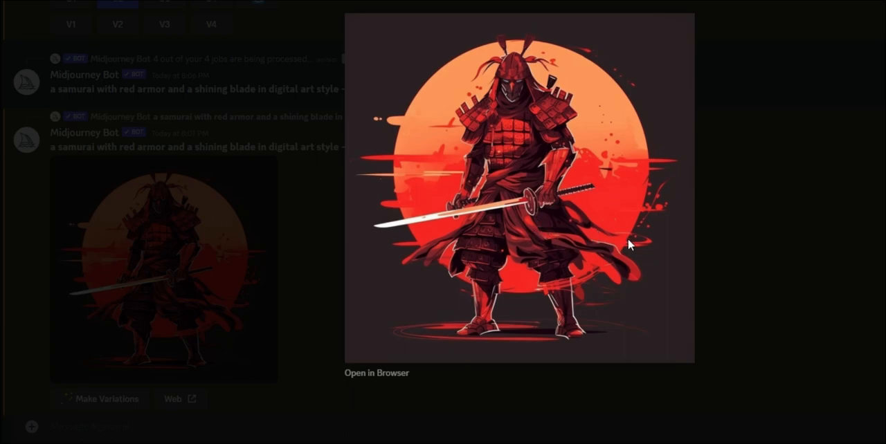
mouse_move(683, 256)
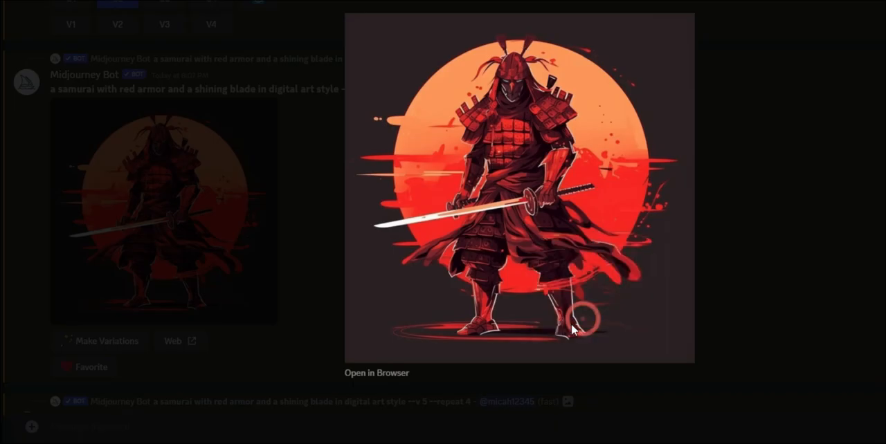
right_click(574, 329)
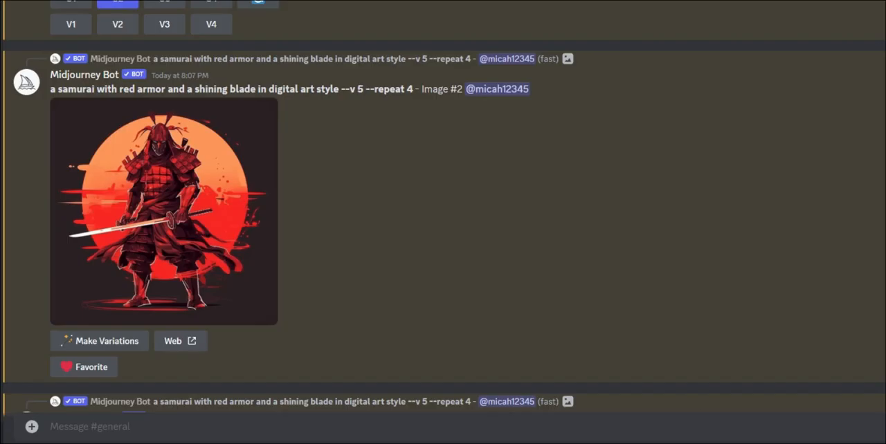
- Request variations of samurai #3 (V3), then enlarge the next finished grid
scroll("down", 3)
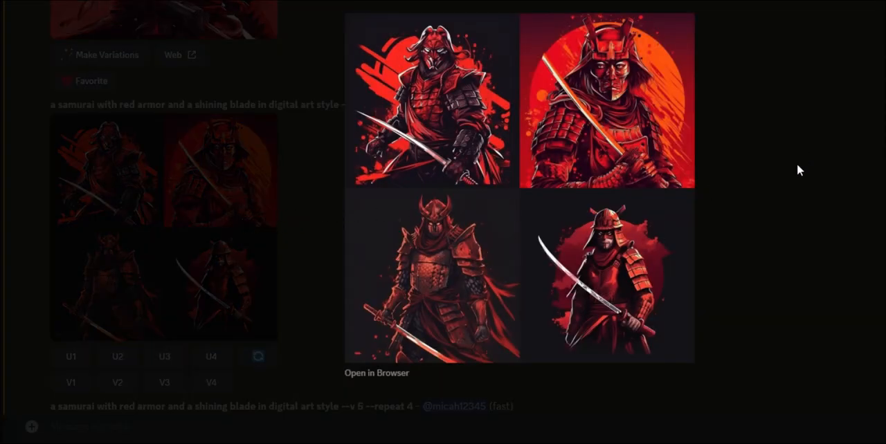
mouse_move(477, 270)
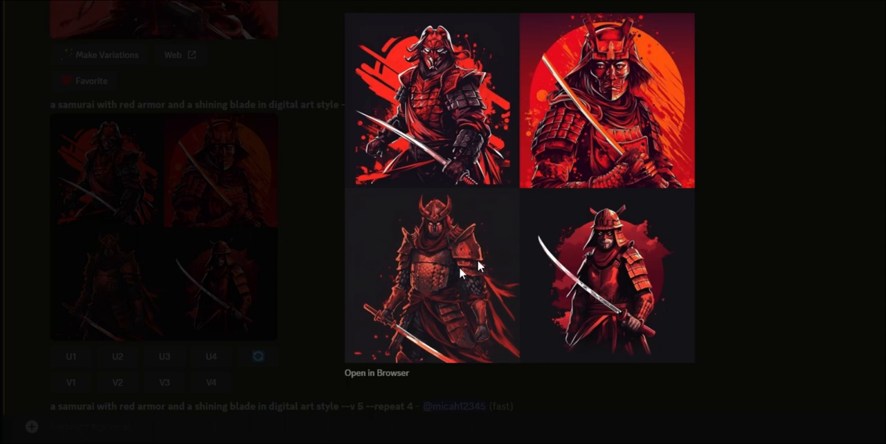
mouse_move(454, 262)
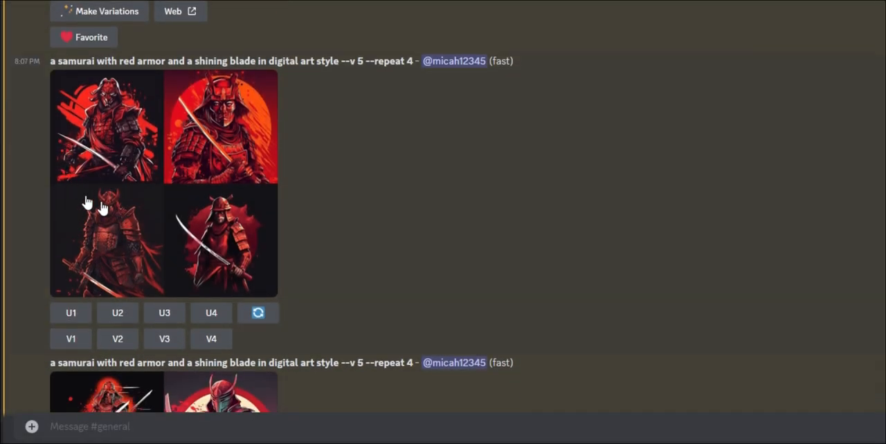
left_click(163, 337)
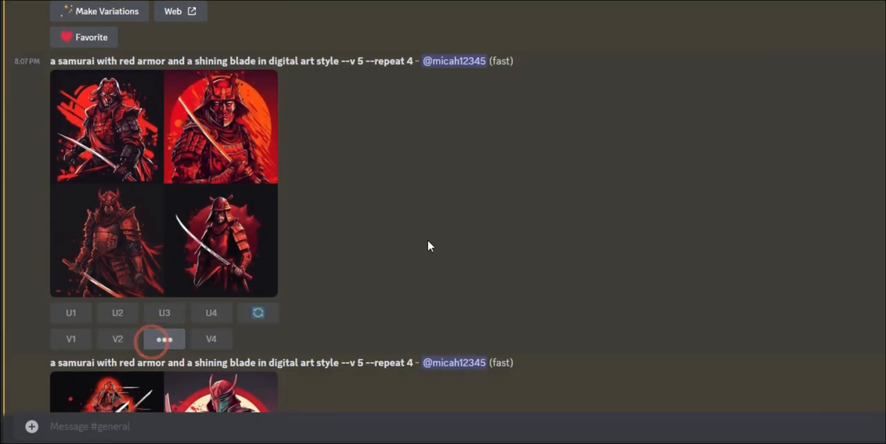
left_click(163, 339)
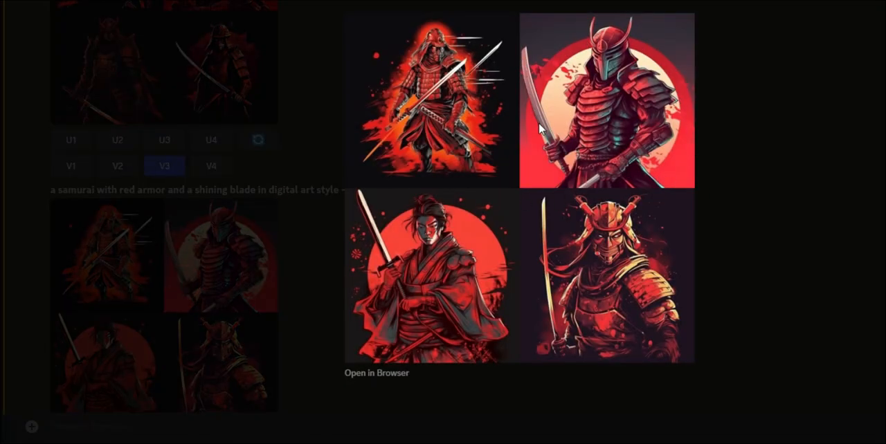
mouse_move(598, 339)
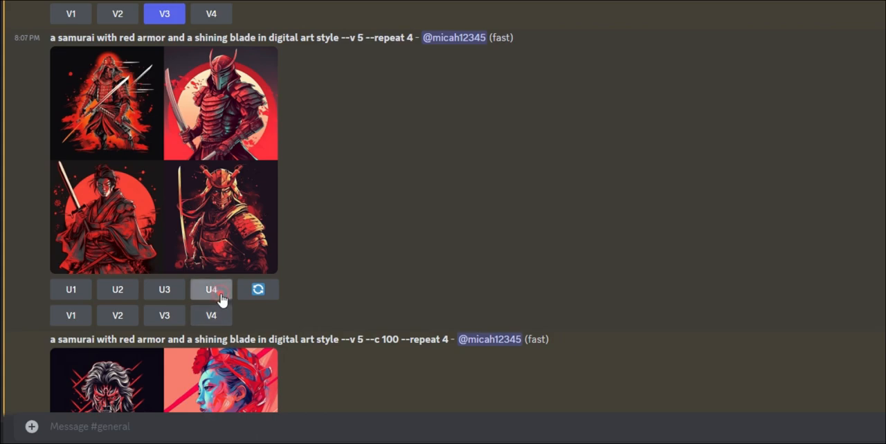
- Scroll to the --c 100 repeat result and enlarge that high-chaos samurai grid
scroll("down", 3)
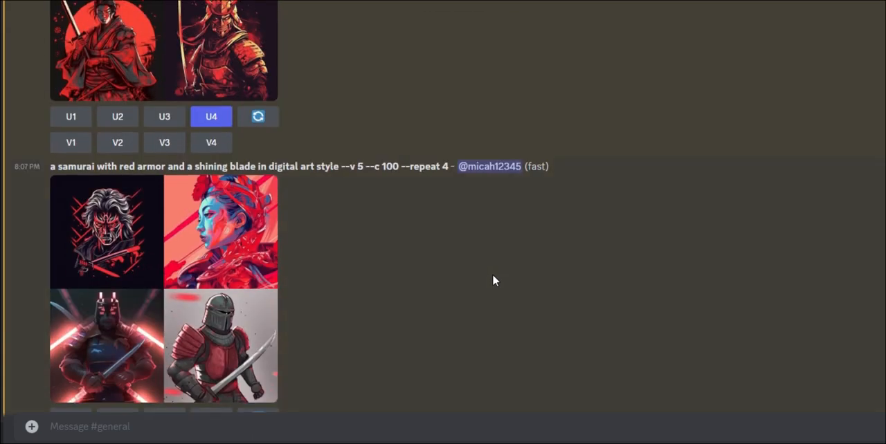
scroll("down", 3)
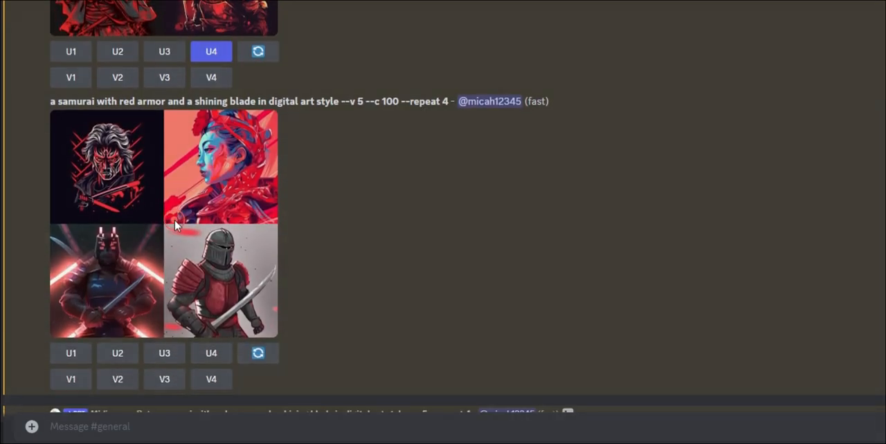
left_click(163, 223)
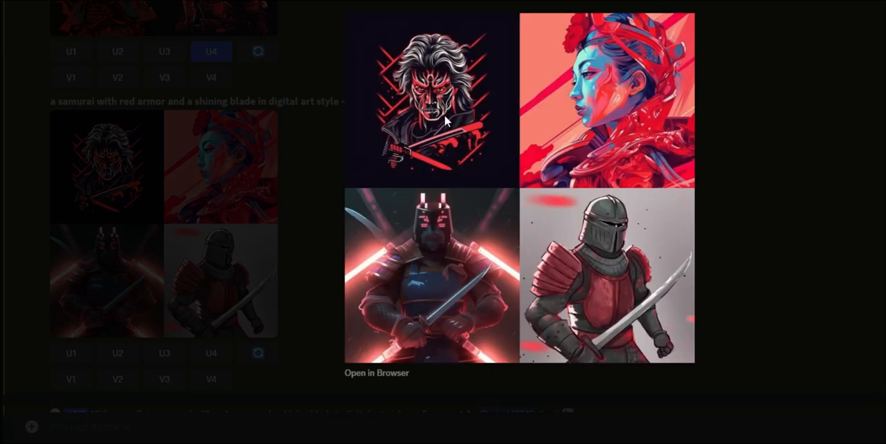
mouse_move(428, 298)
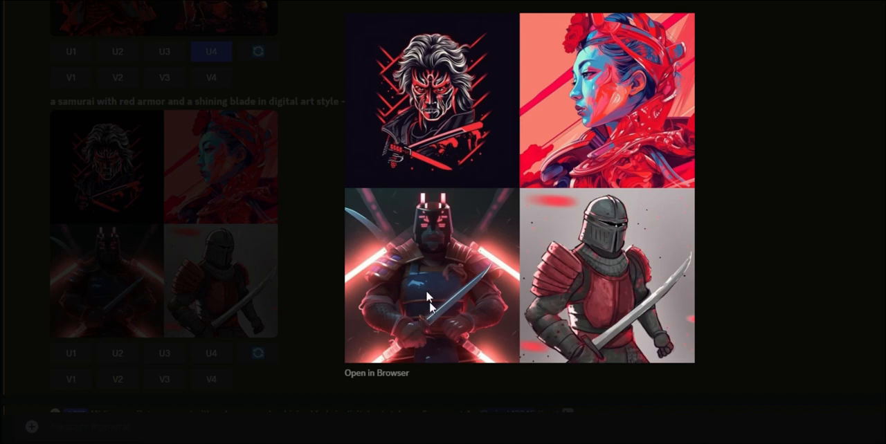
mouse_move(616, 266)
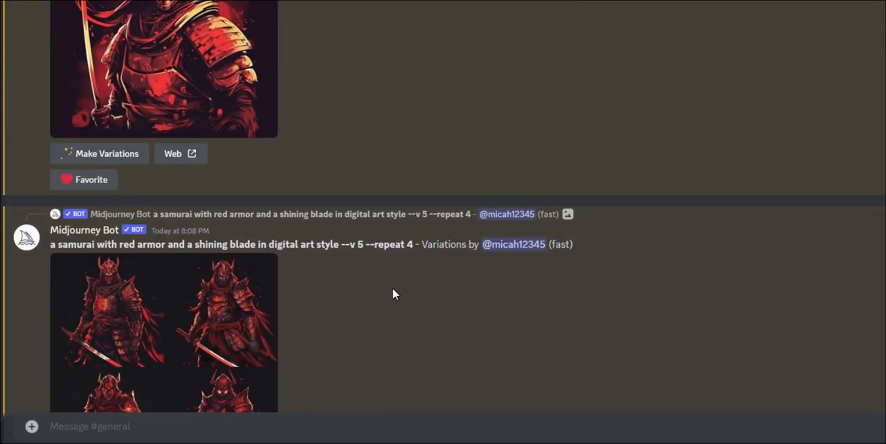
- Inspect the red samurai variations grid up close, then upscale its image #3 (U3)
scroll("down", 3)
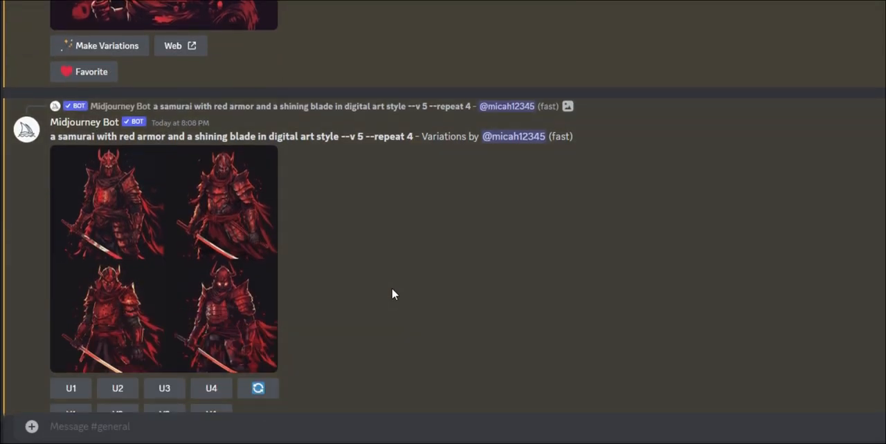
left_click(164, 260)
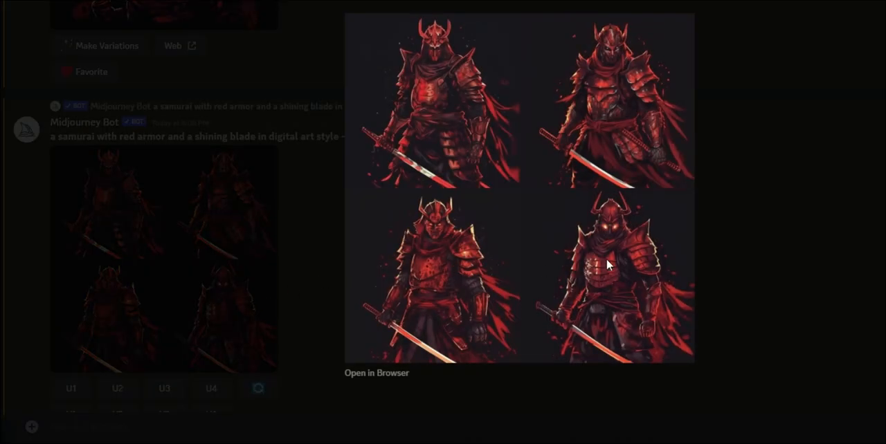
mouse_move(604, 136)
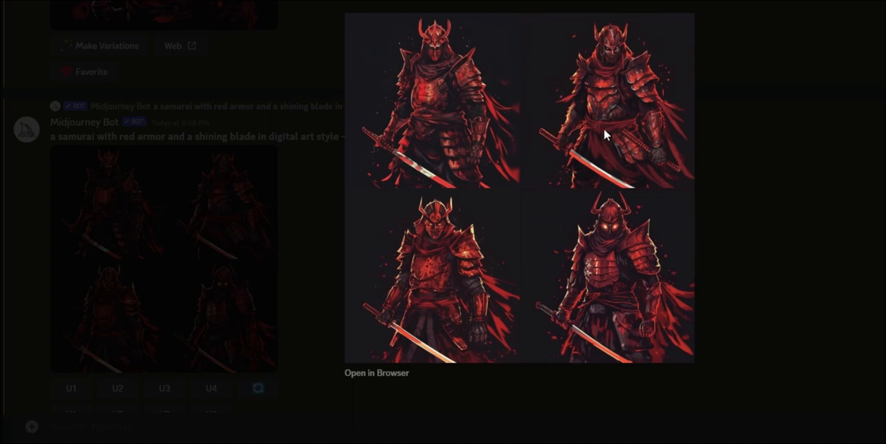
mouse_move(413, 280)
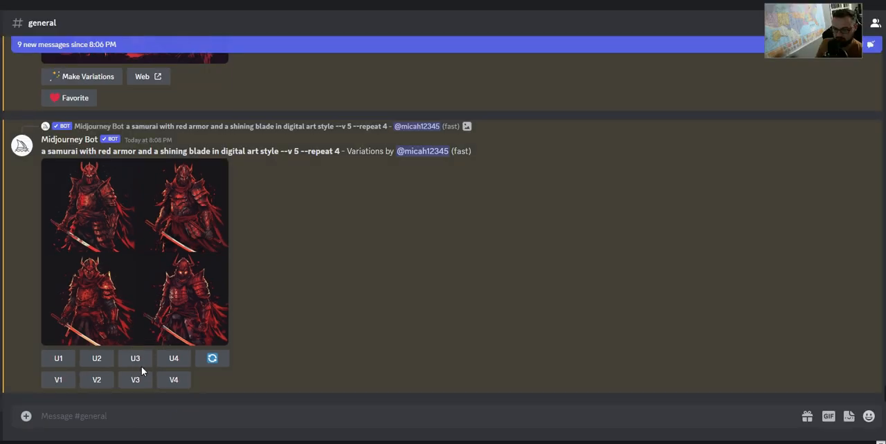
left_click(136, 358)
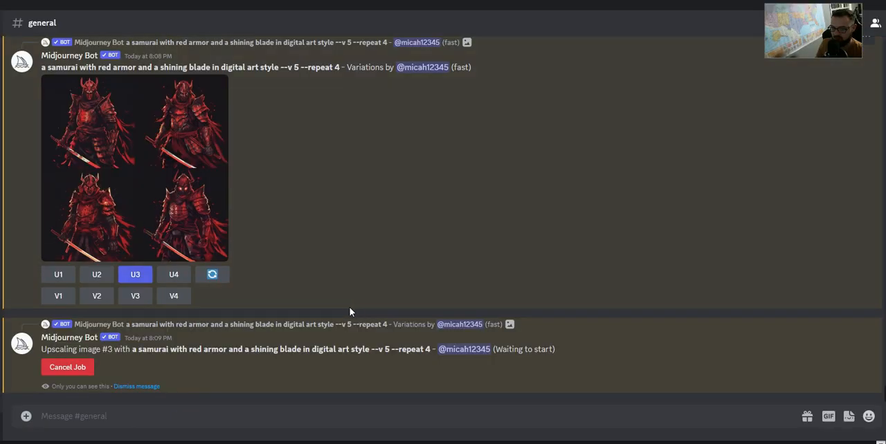
mouse_move(346, 318)
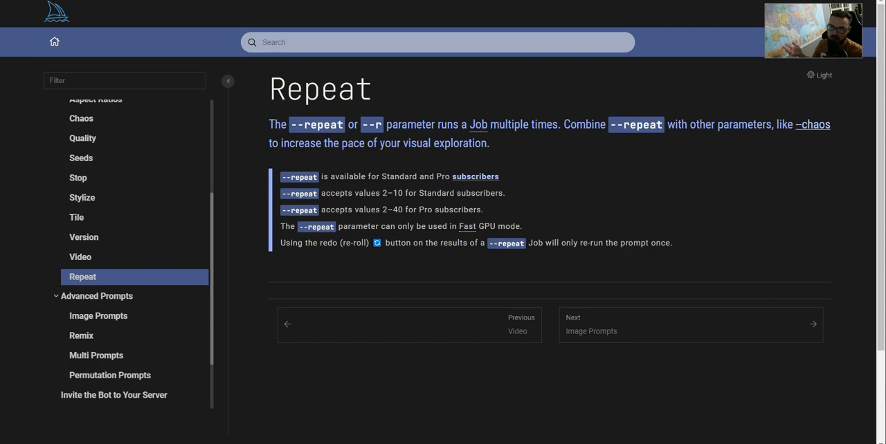
mouse_move(745, 355)
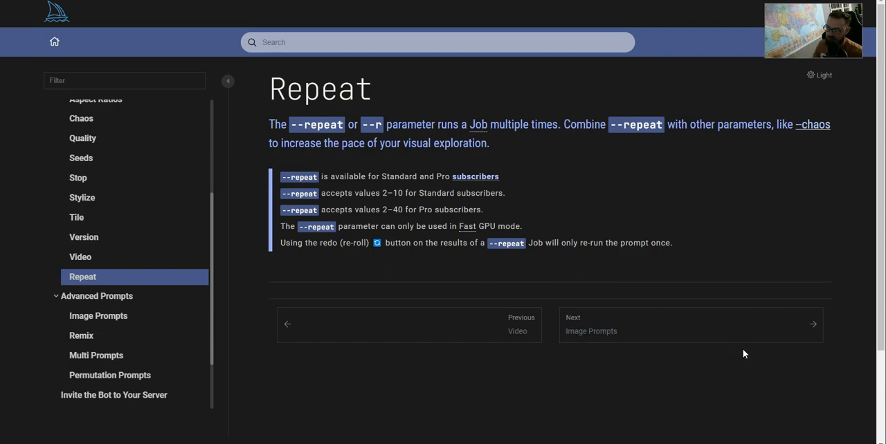
mouse_move(756, 395)
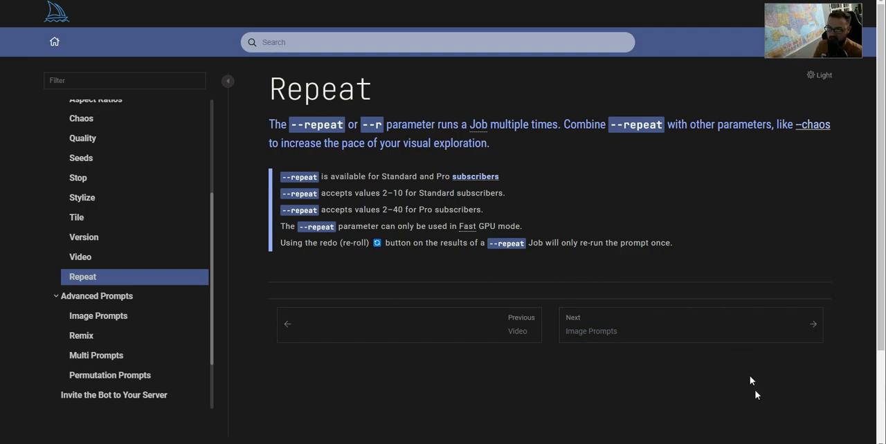